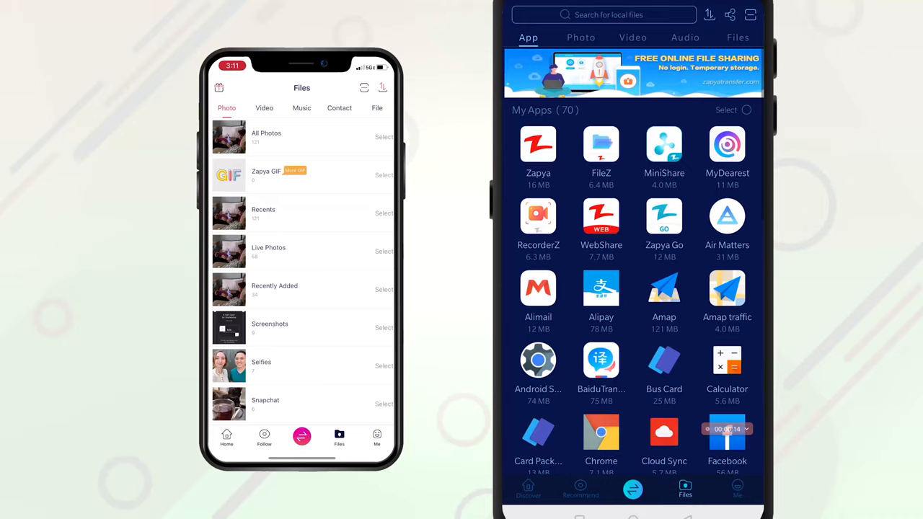
Choose Connect to Apple Device so Zapya shows its hotspot and QR code.
left_click(632, 489)
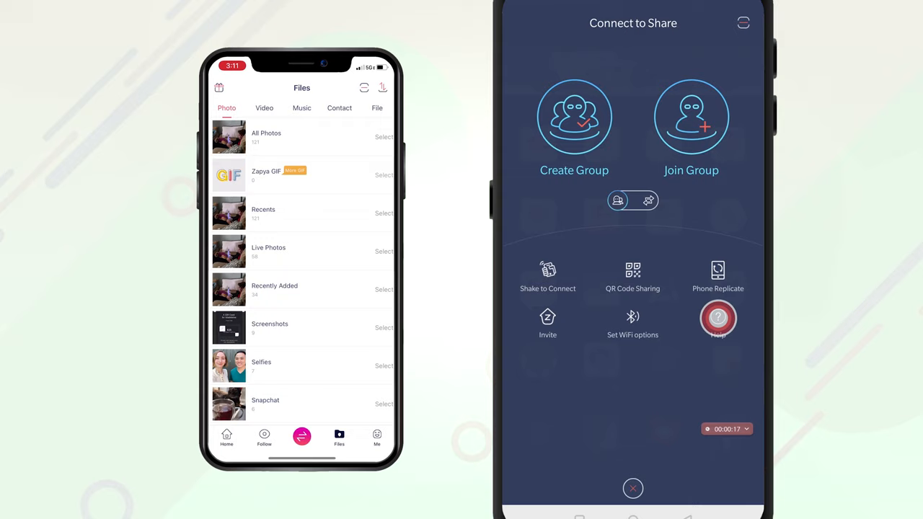
left_click(632, 277)
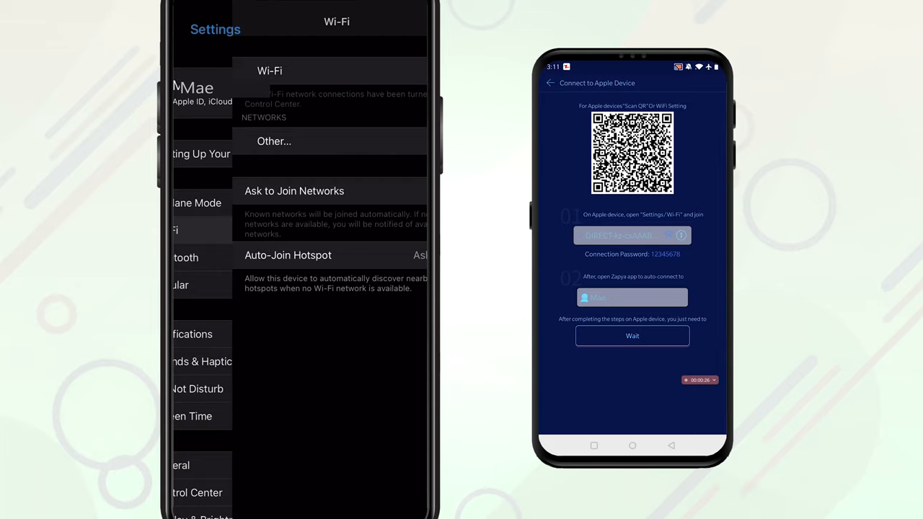
left_click(274, 141)
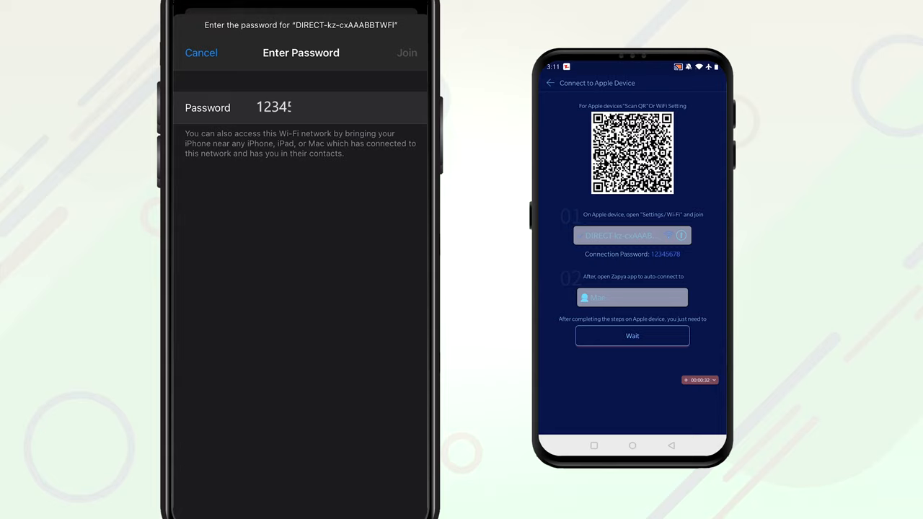
type("678")
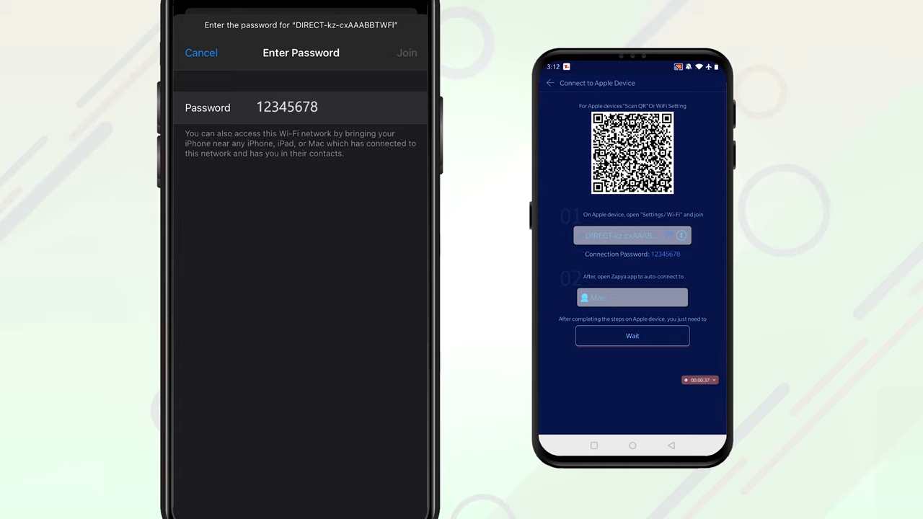